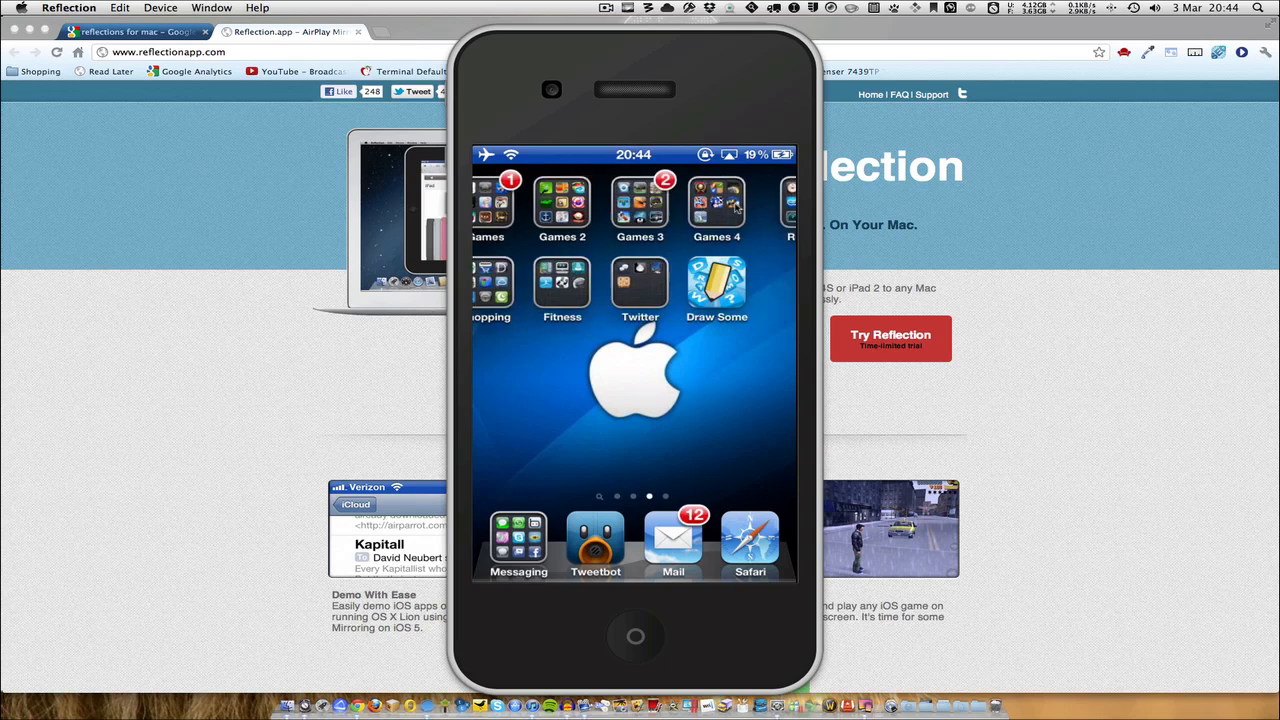
- Swipe the mirrored iPhone to the home page with Rubbish, Newsstand and Reminders
{"action": "left_click_drag", "start_coordinate": [700, 350], "coordinate": [500, 350]}
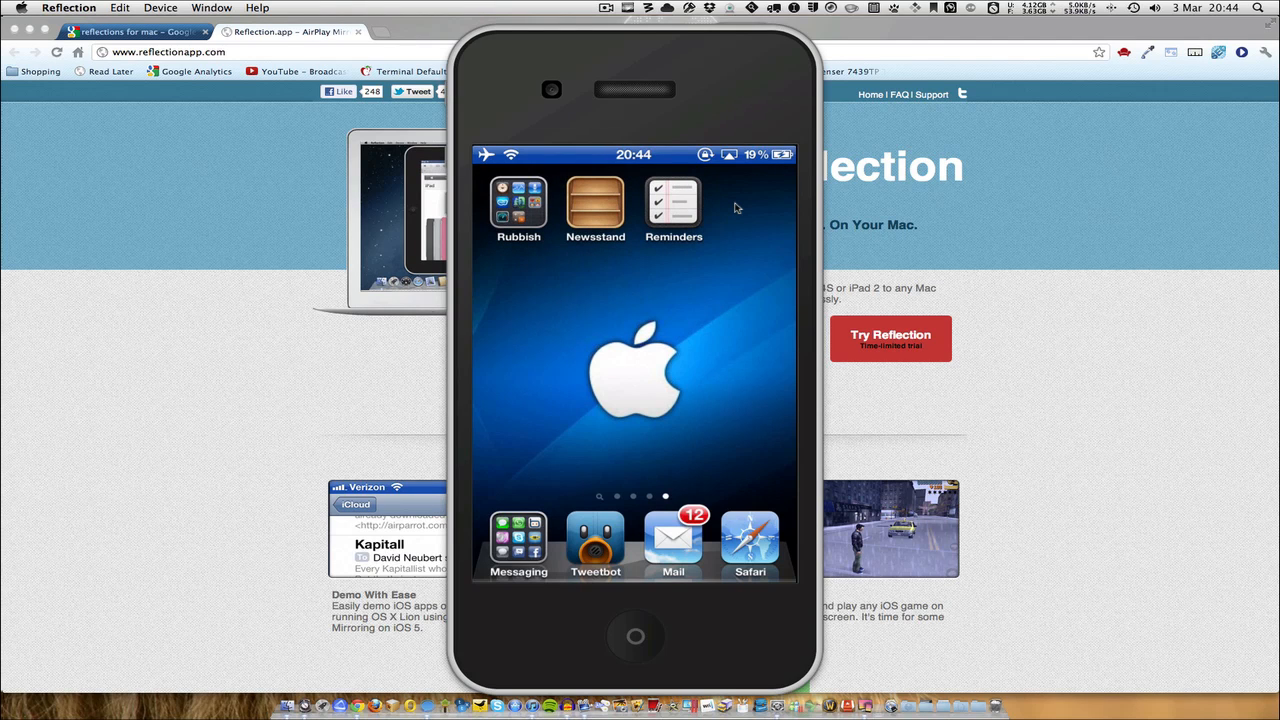